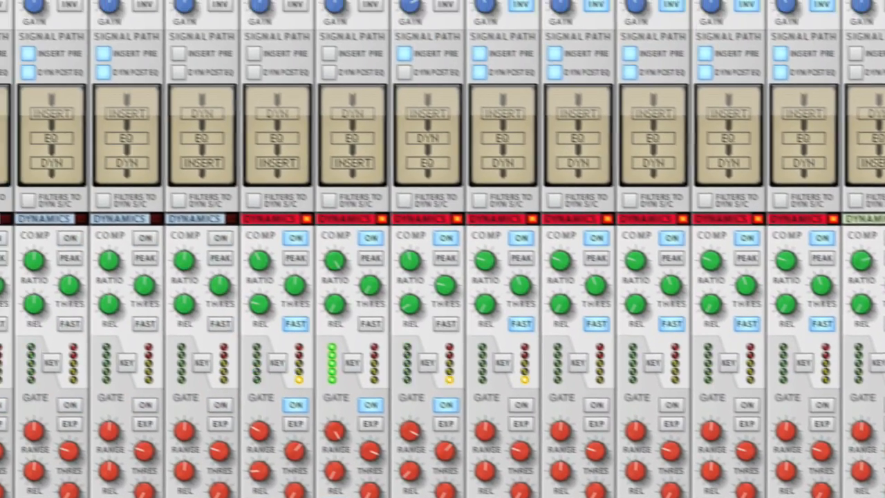
Step: Try the insert routing before/after dynamics and EQ and toggle the gate on and off again
scroll("down", 3)
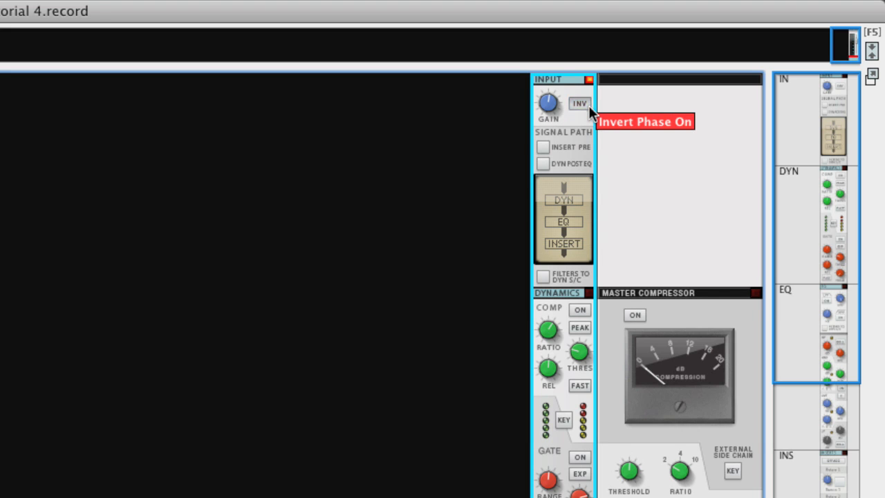
mouse_move(548, 104)
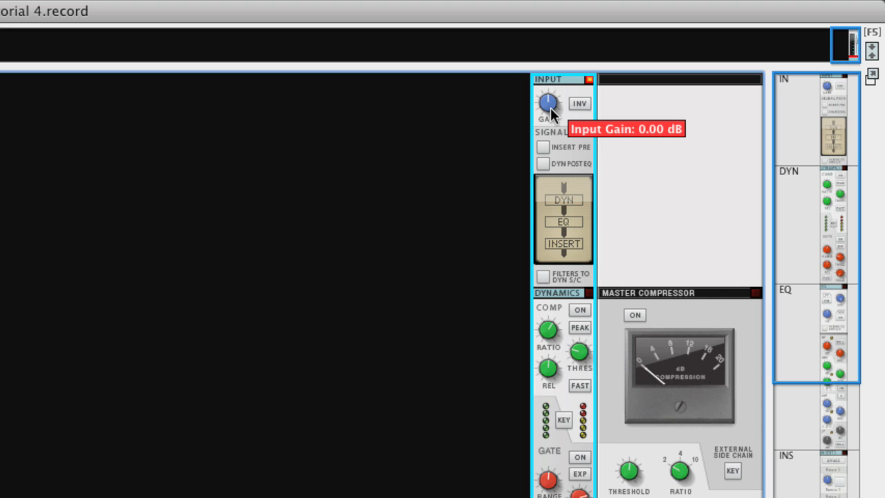
left_click(542, 146)
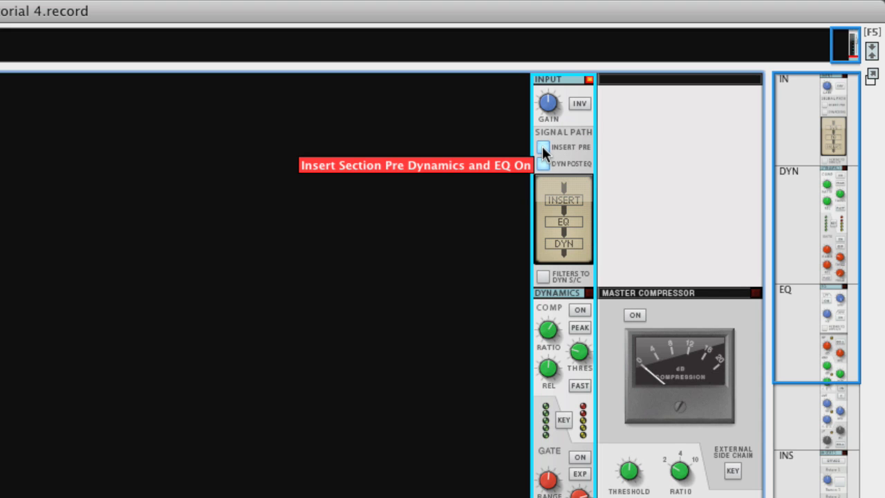
left_click(542, 163)
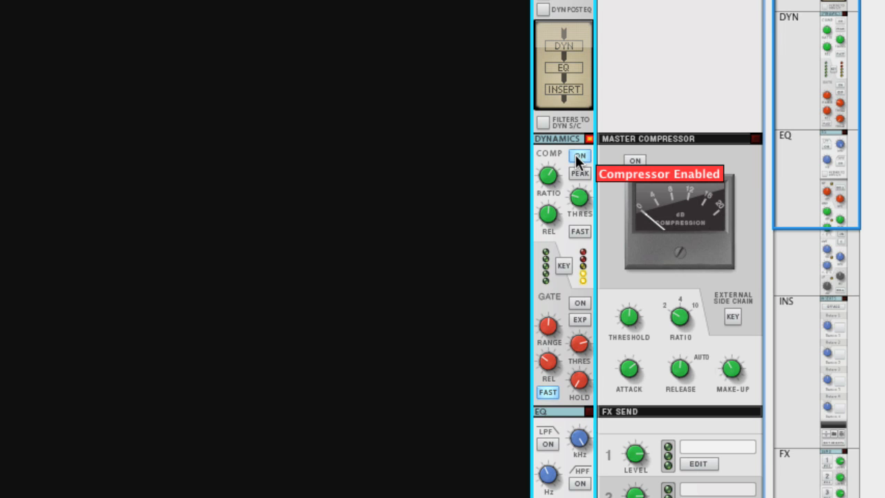
mouse_move(547, 175)
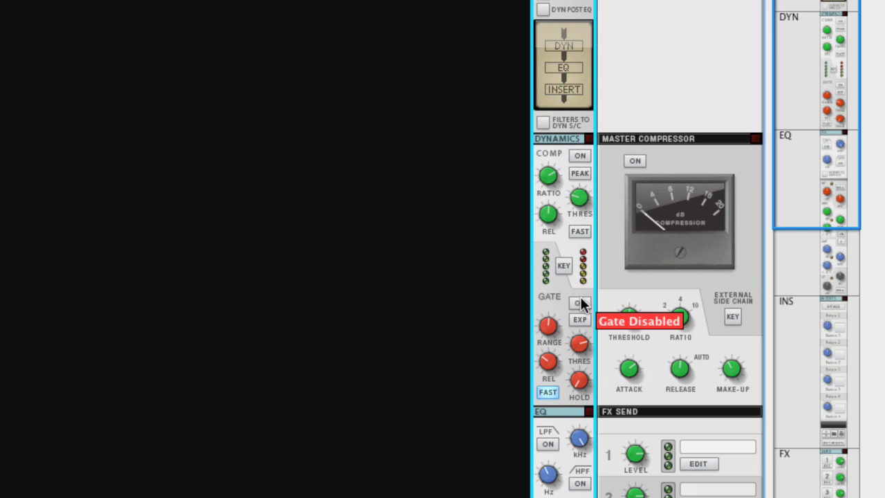
left_click(580, 305)
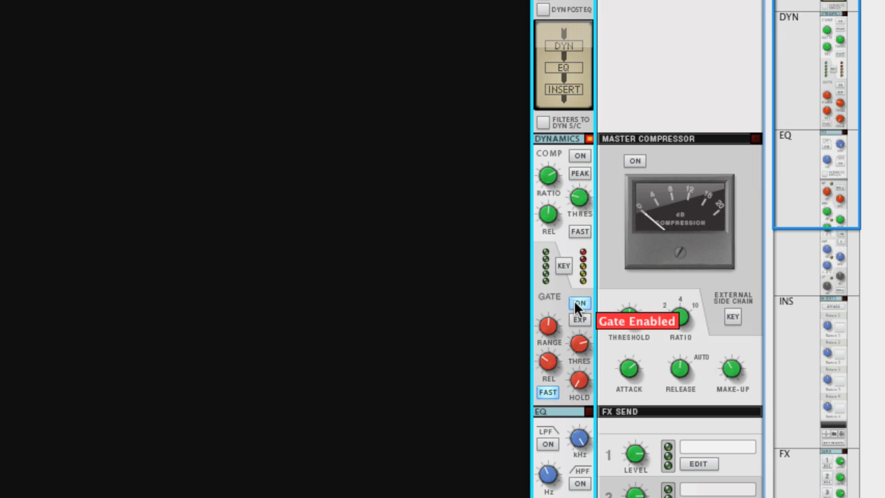
left_click(579, 303)
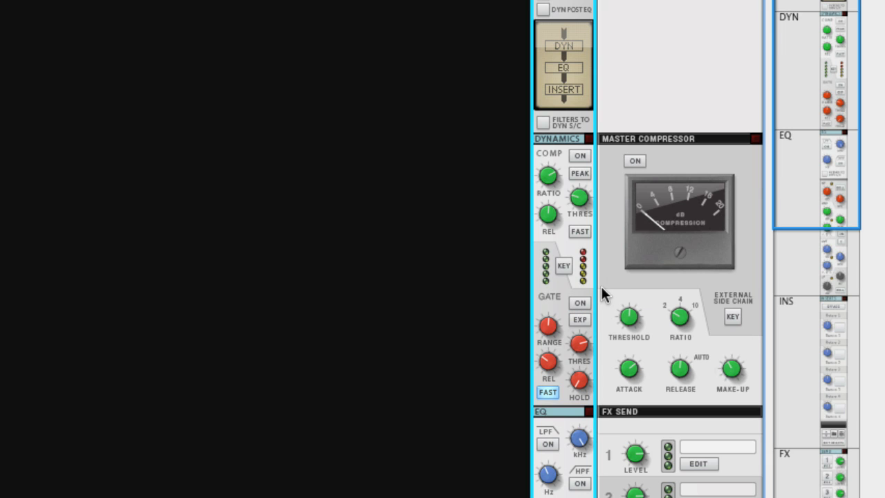
scroll("down", 3)
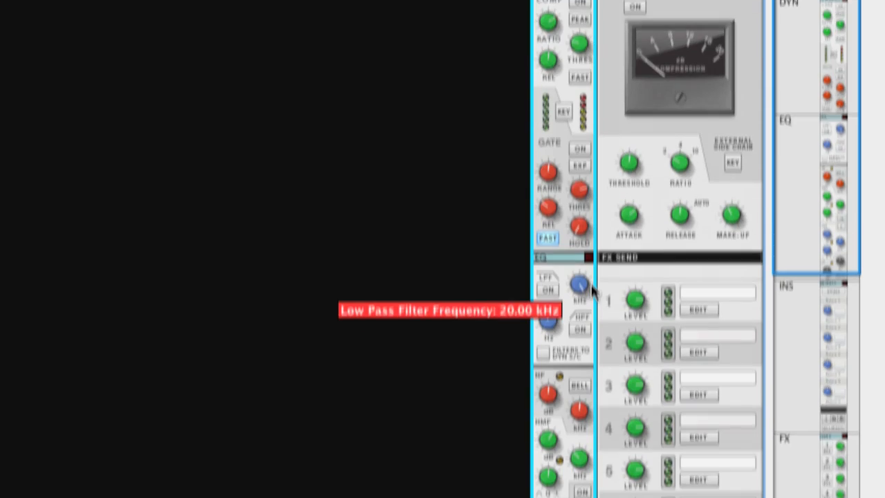
scroll("down", 3)
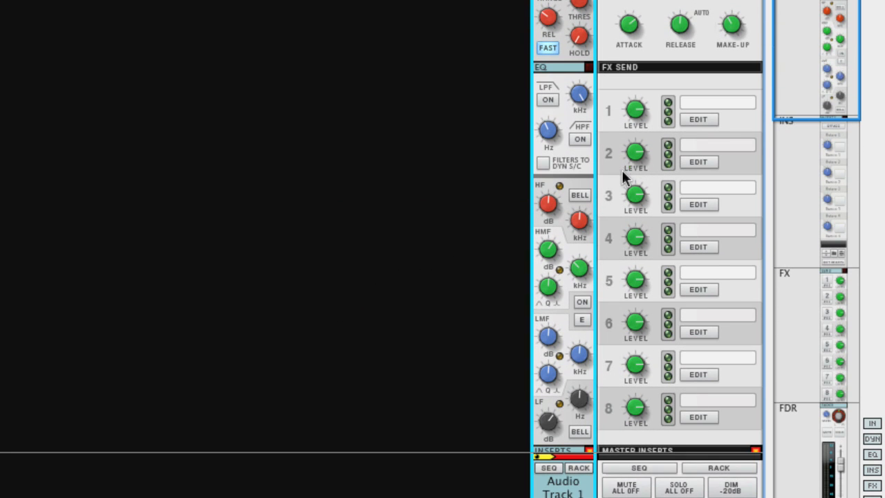
mouse_move(579, 195)
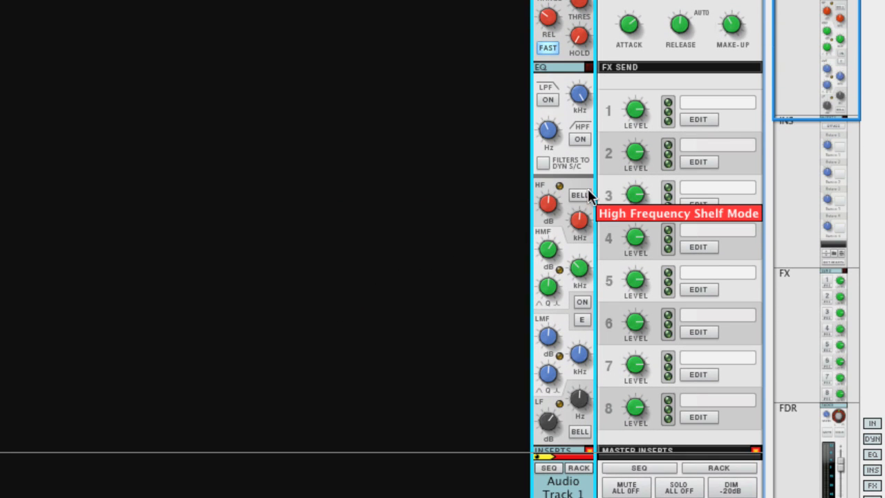
mouse_move(586, 182)
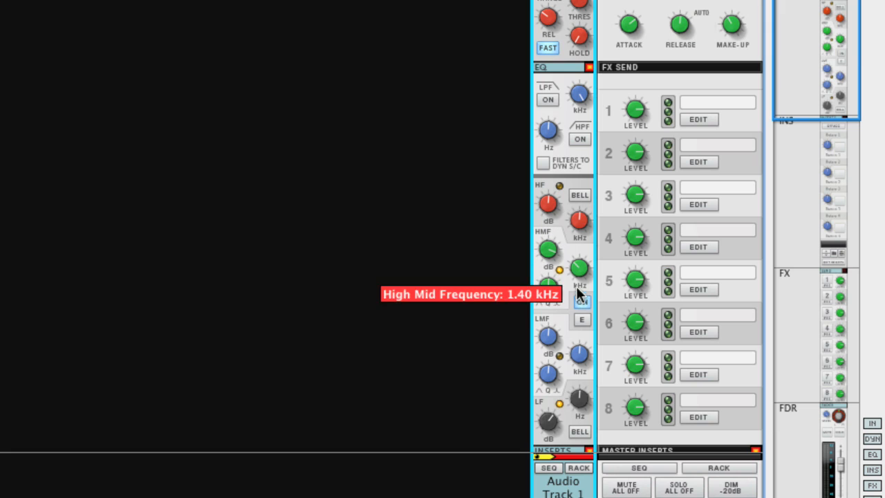
mouse_move(548, 249)
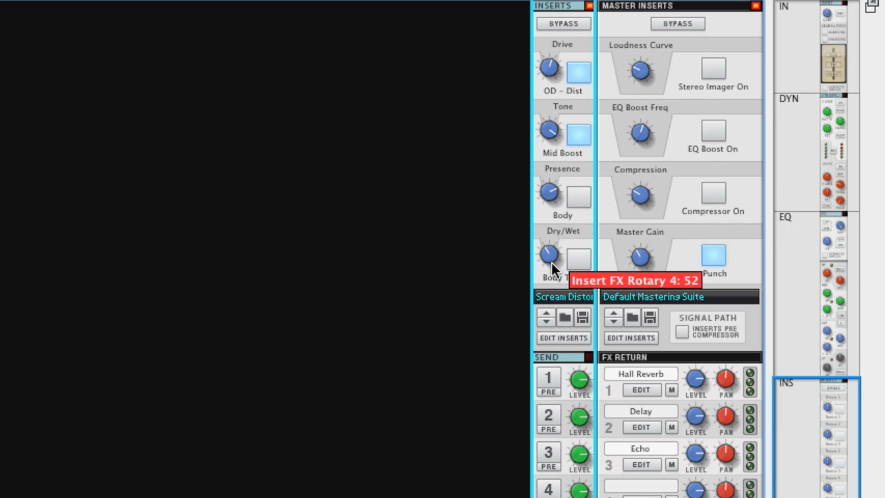
mouse_move(553, 297)
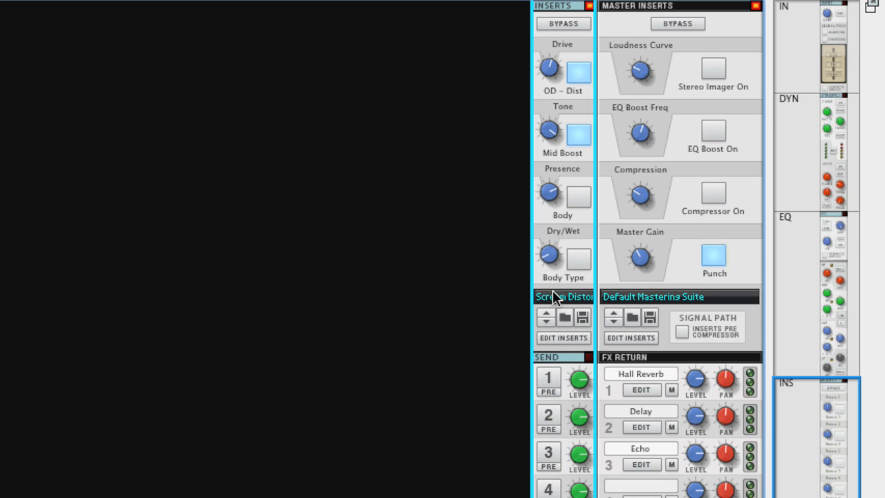
Step: Switch the insert effect patch from Scream Distortion to Scream EZ2.cmb
left_click(563, 296)
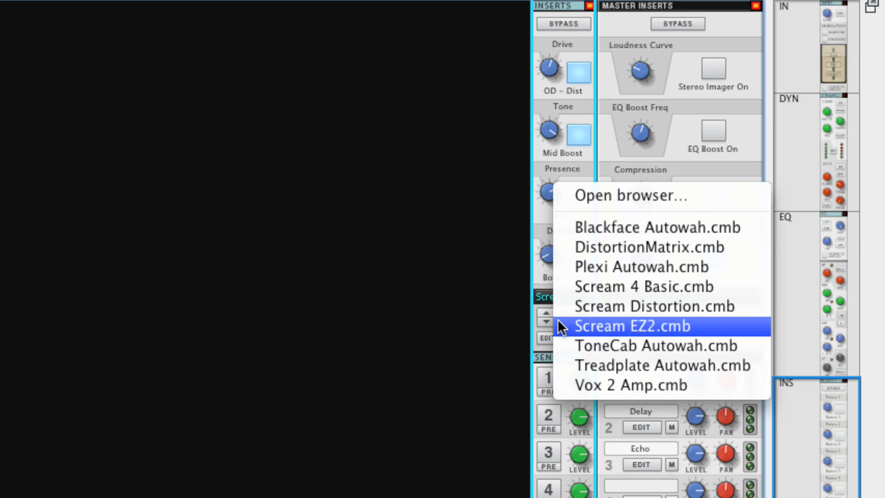
left_click(632, 326)
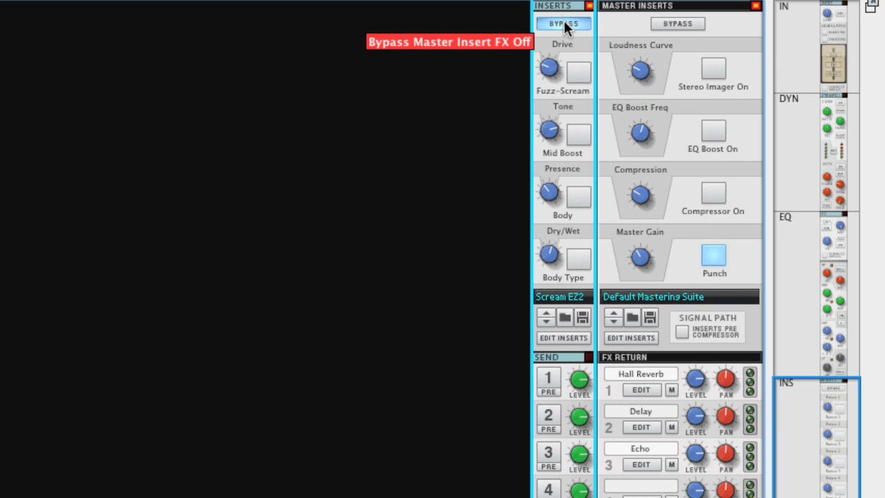
scroll("down", 3)
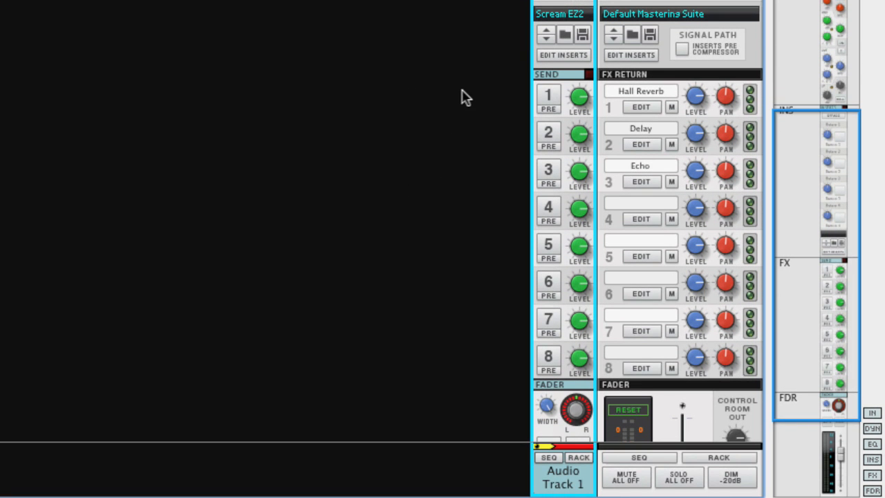
mouse_move(548, 96)
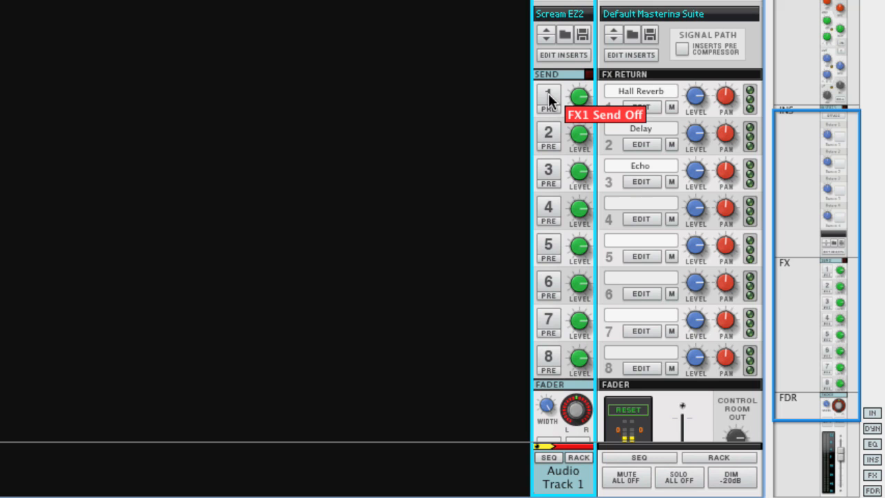
left_click(547, 96)
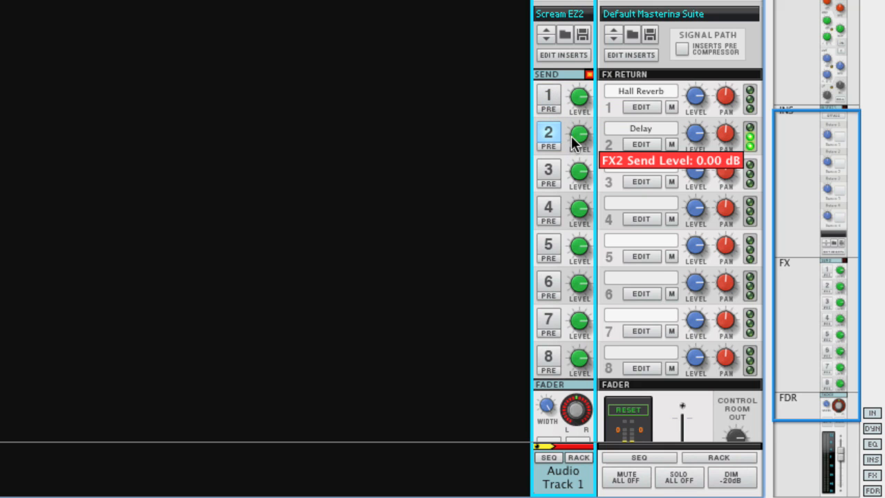
left_click(548, 133)
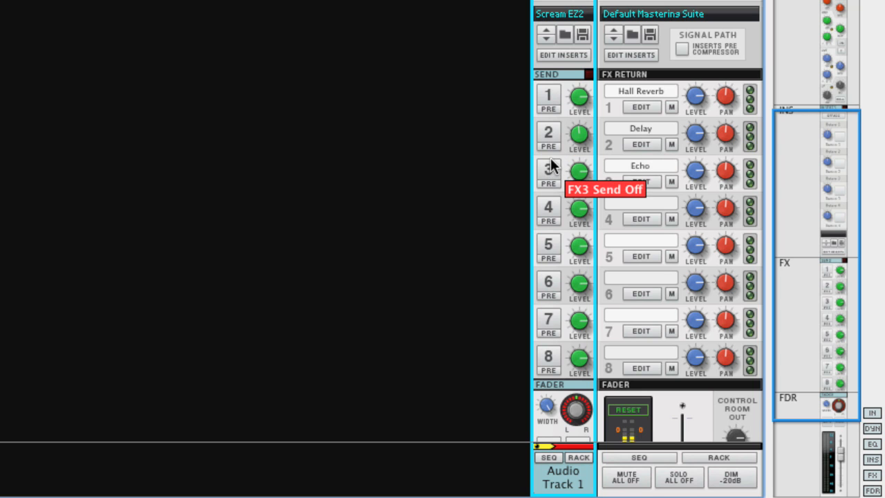
scroll("down", 3)
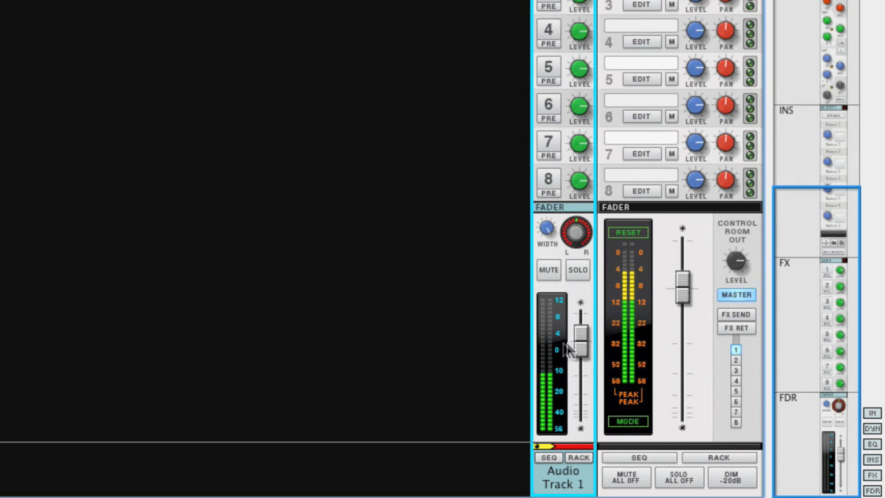
Step: Nudge Audio Track 1's fader just below 0 dB, toggle its mute, and return to the full console
left_click_drag(578, 348, 578, 346)
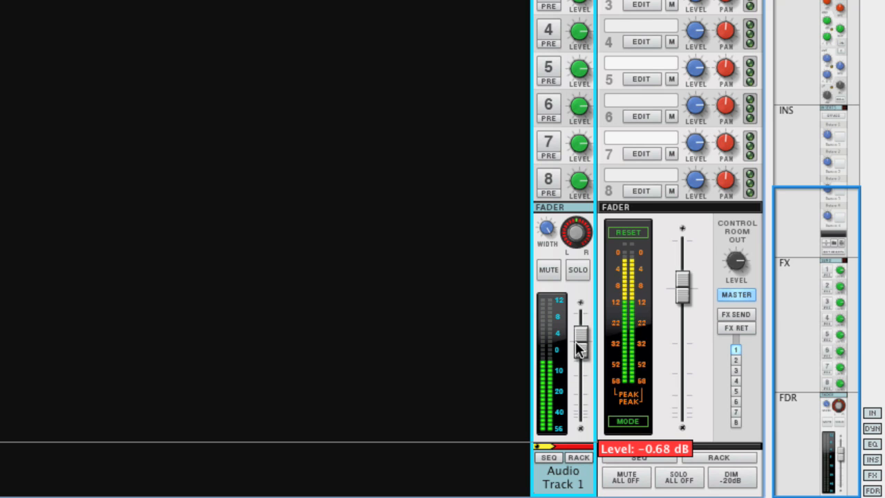
left_click(548, 269)
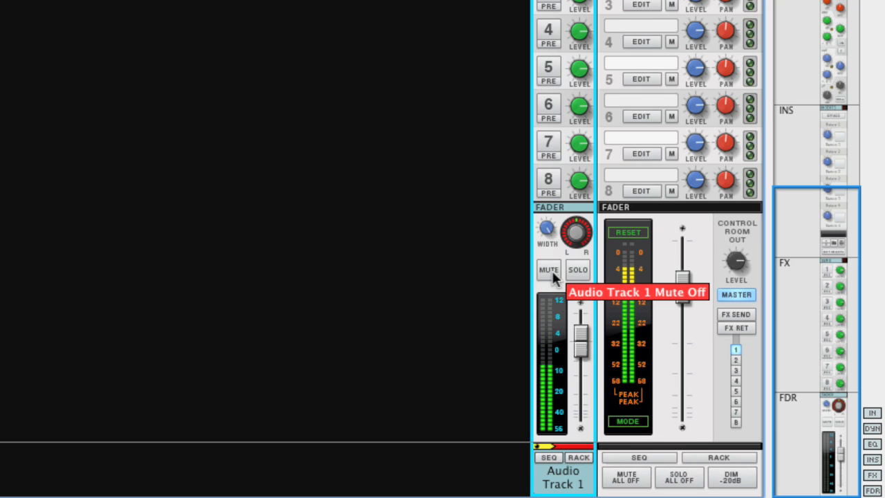
left_click_drag(578, 228, 578, 238)
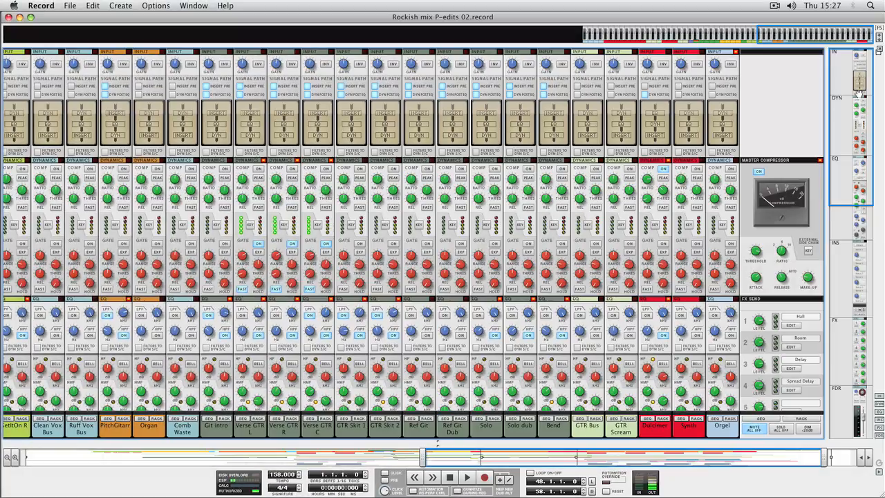
scroll("down", 3)
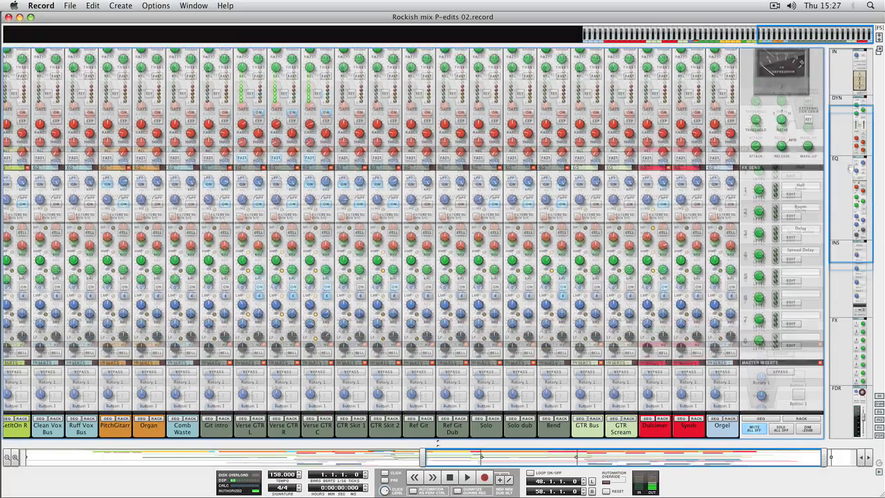